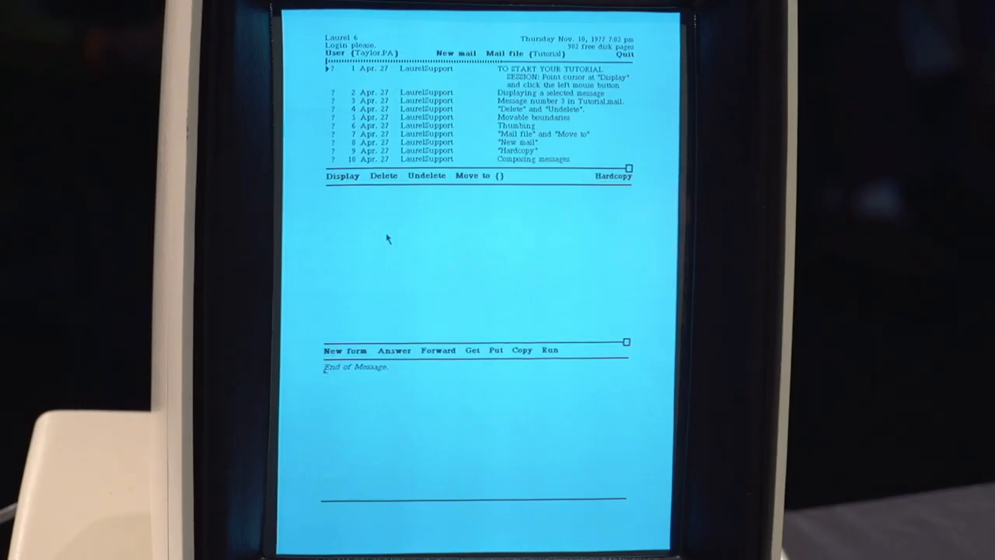
mouse_move(406, 242)
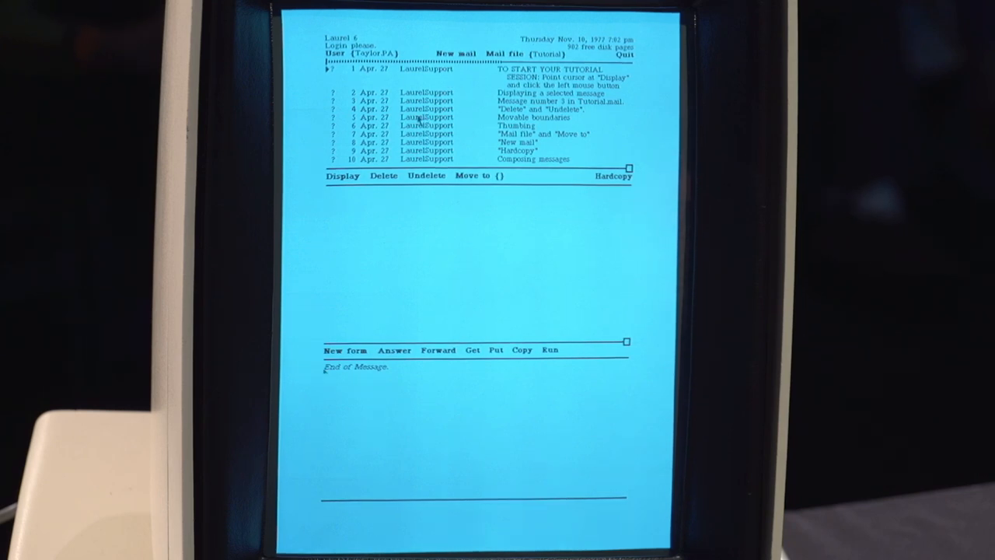
mouse_move(426, 261)
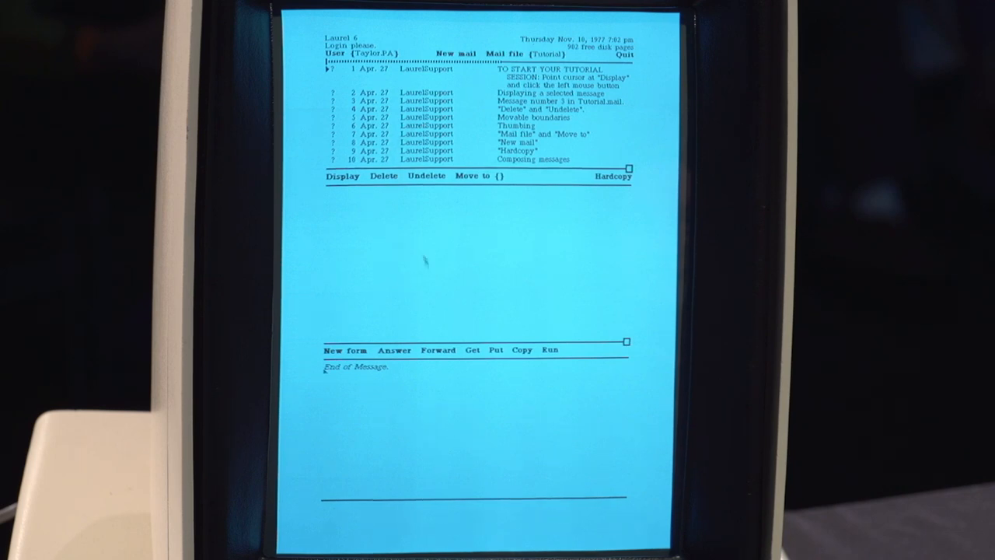
mouse_move(404, 251)
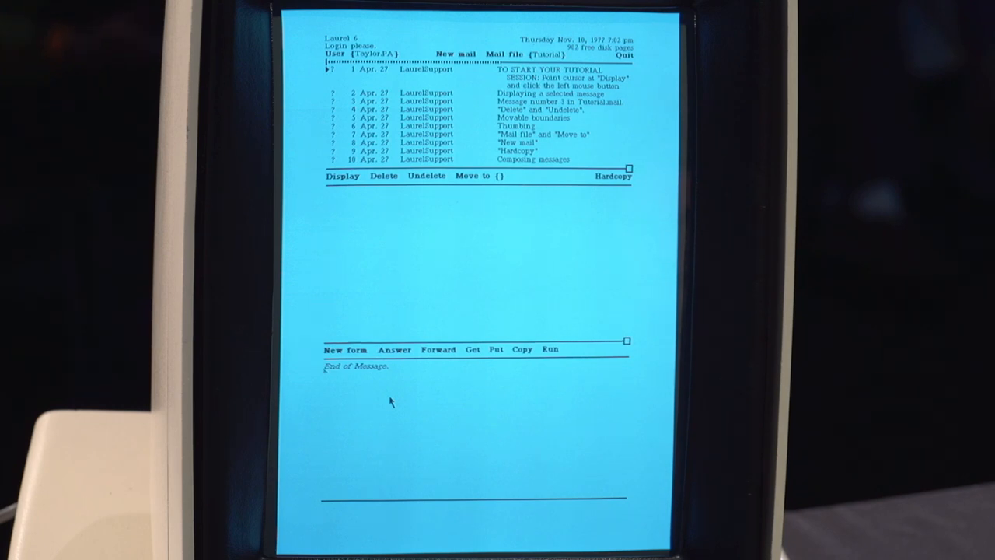
mouse_move(450, 293)
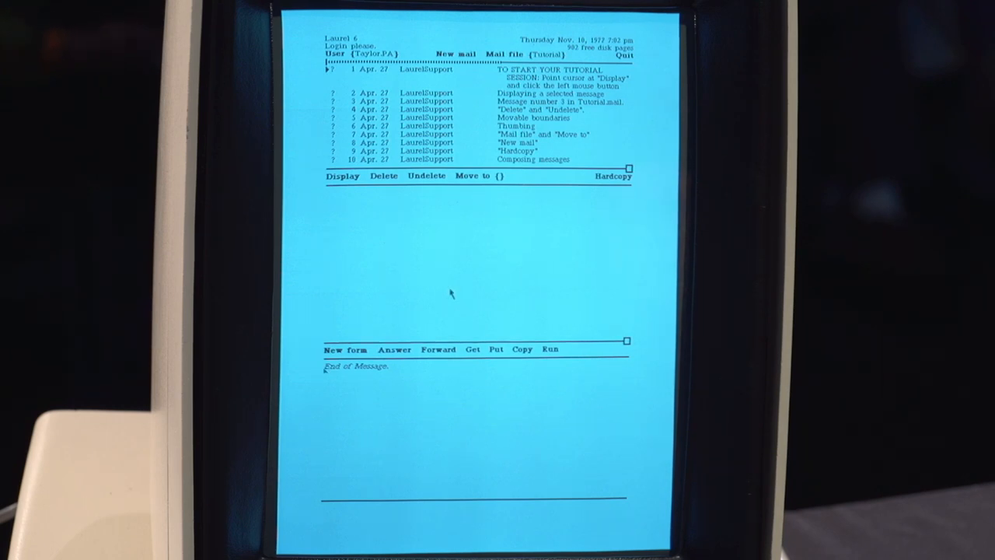
mouse_move(445, 293)
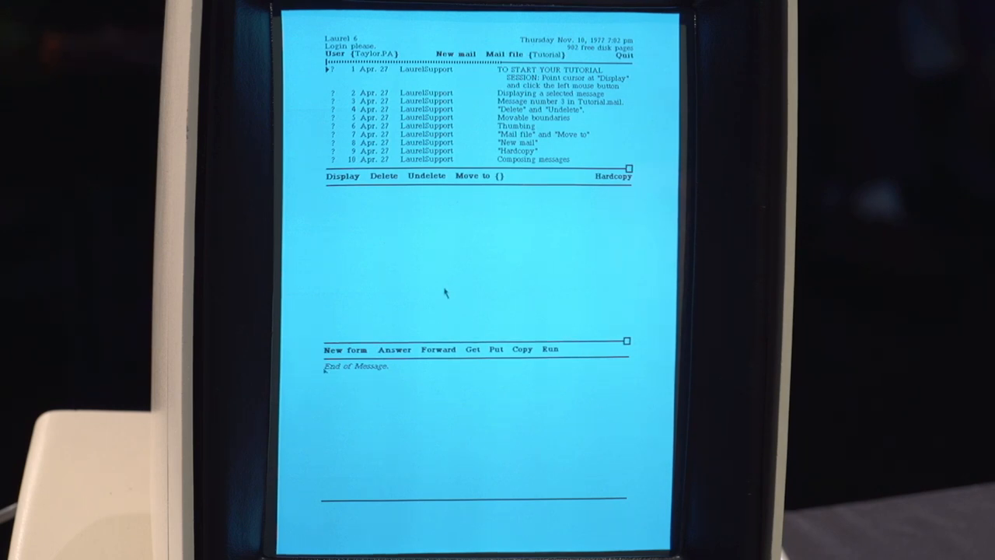
mouse_move(443, 280)
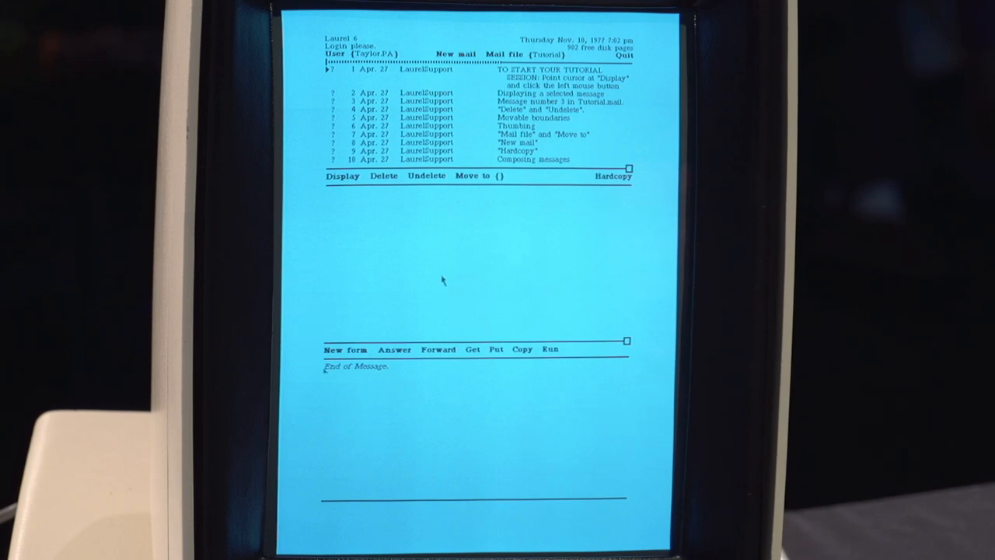